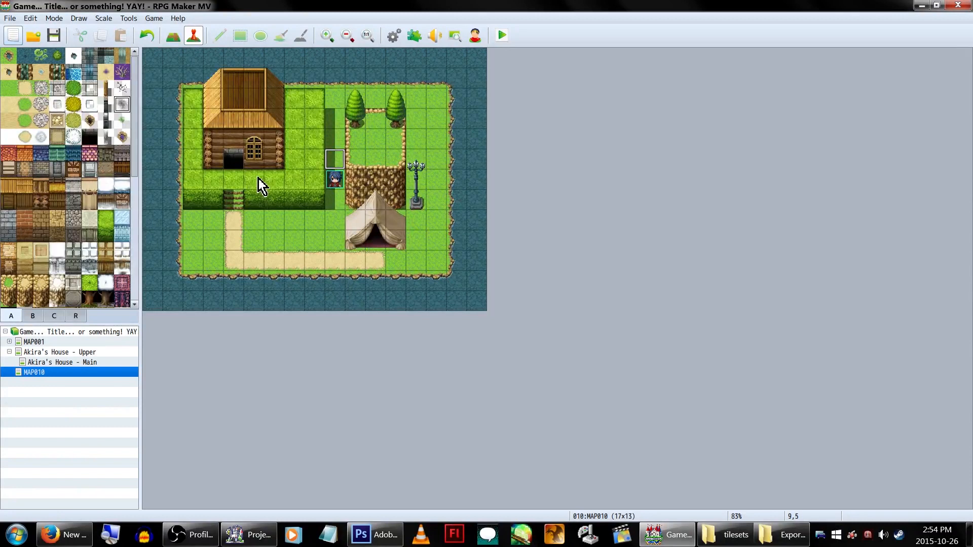
mouse_move(289, 478)
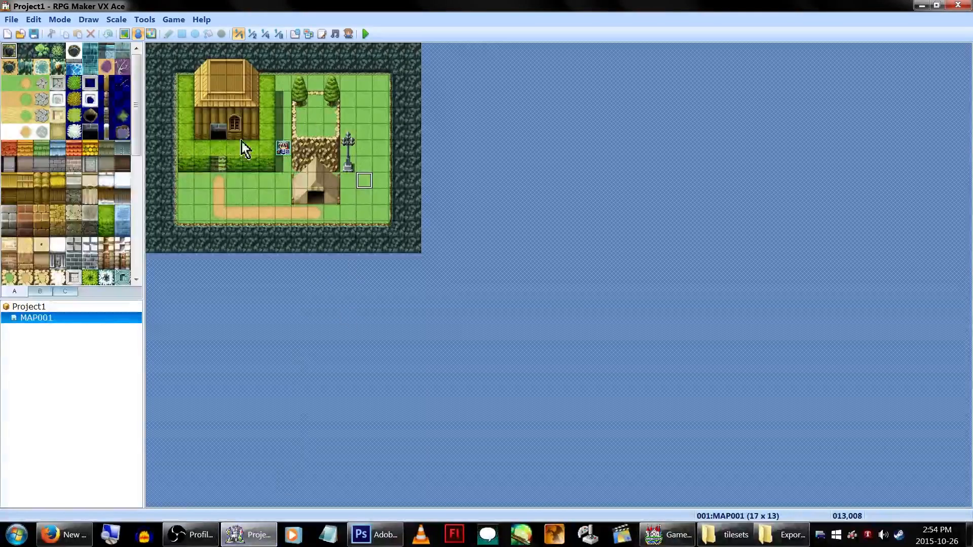
mouse_move(310, 211)
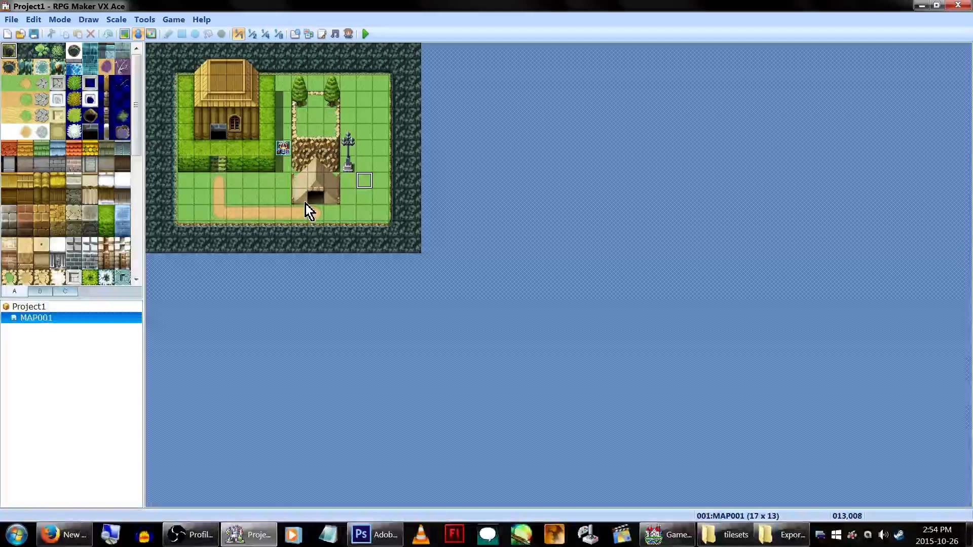
mouse_move(304, 135)
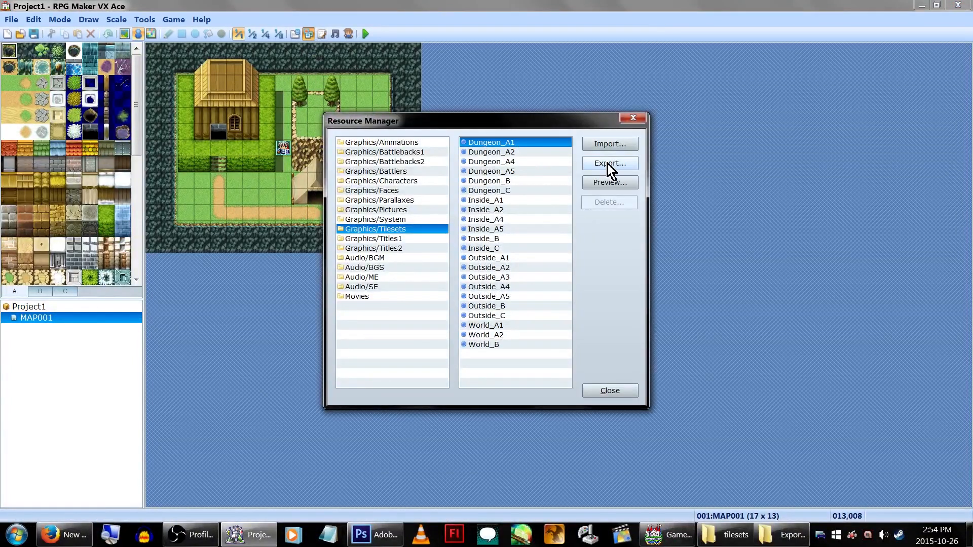
- Export the Dungeon_A1, Inside_A5 and Outside_C tileset graphics as PNG files from the Resource Manager
left_click(609, 162)
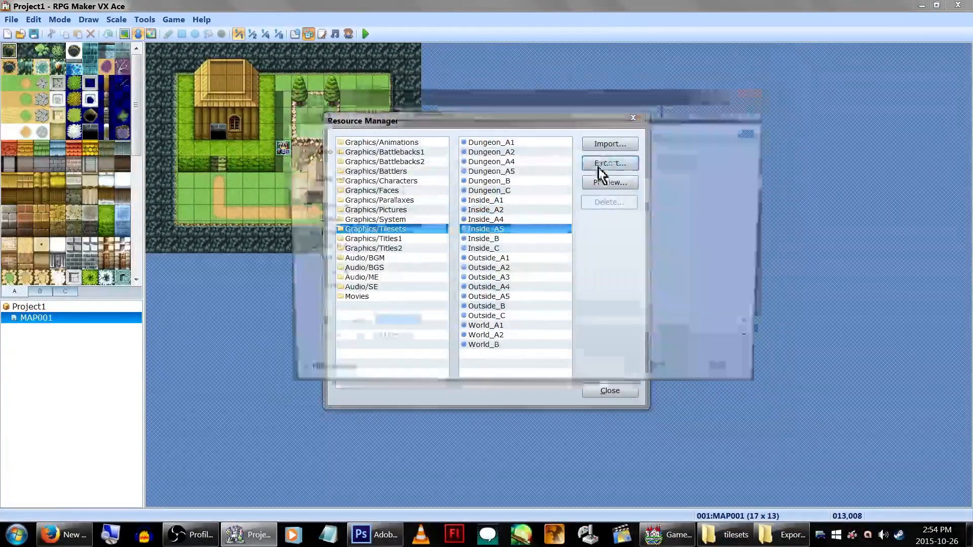
left_click(489, 257)
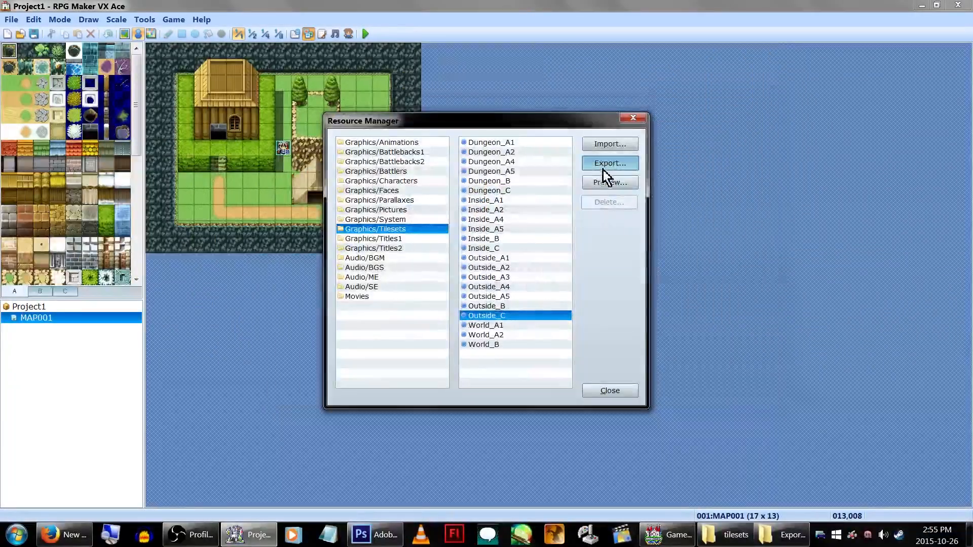
left_click(484, 345)
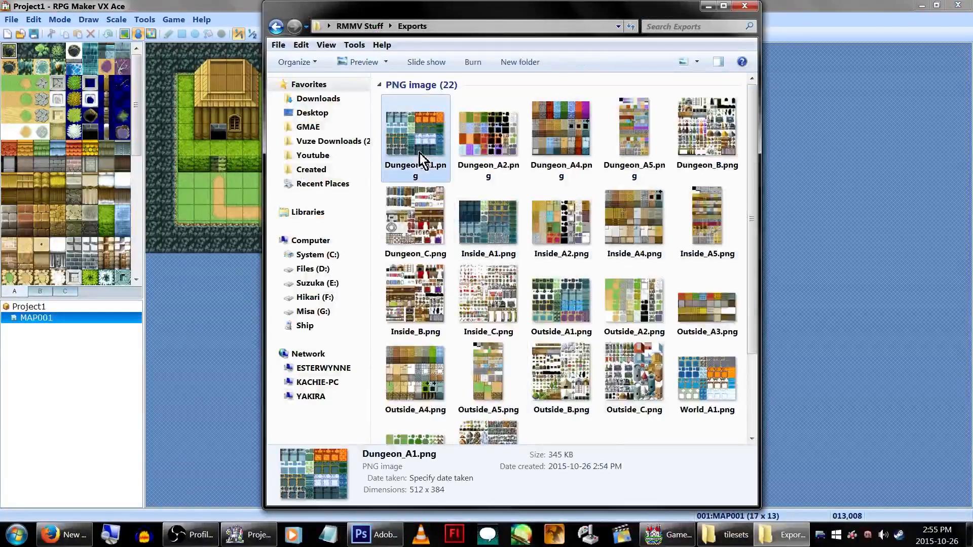
- View the exported Dungeon_A1.png full-screen in Windows Photo Viewer
double_click(415, 129)
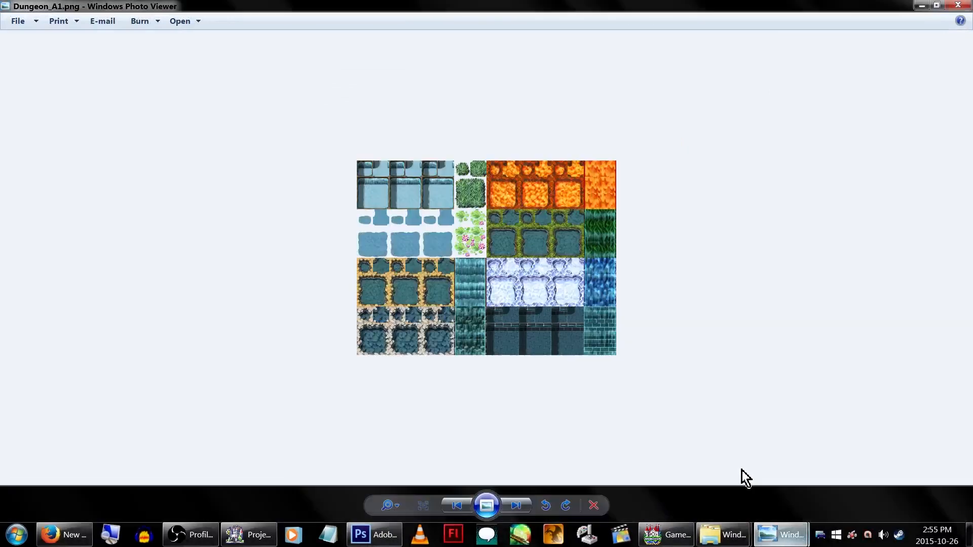
mouse_move(842, 416)
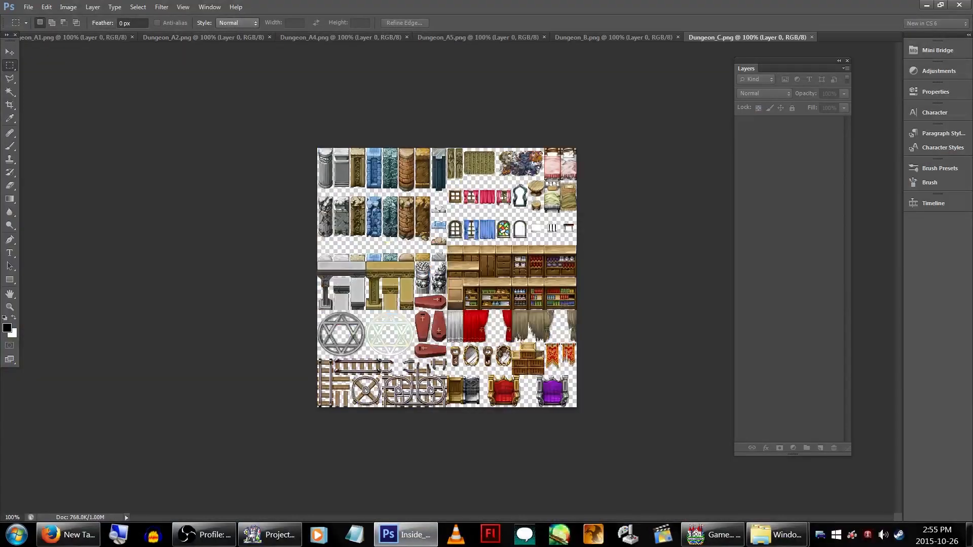
- Resize Dungeon_A1.png to 768×576 with Nearest Neighbor resampling, then load MV's Dungeon_A2 for comparison
left_click(815, 37)
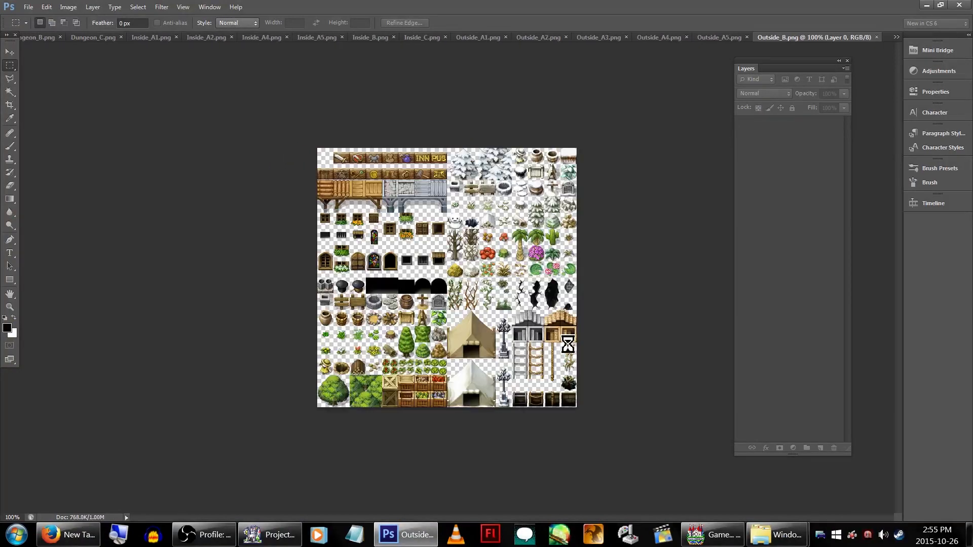
left_click(817, 37)
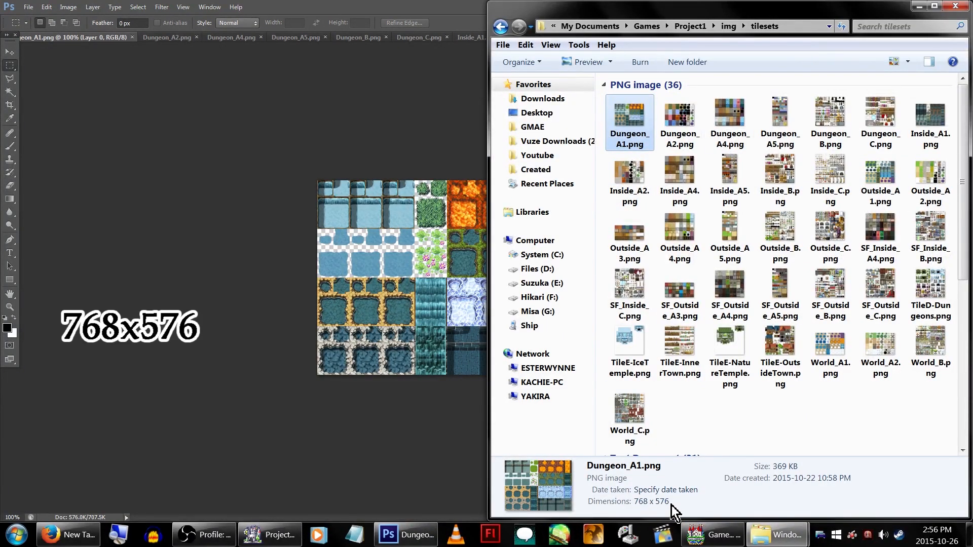
left_click(68, 7)
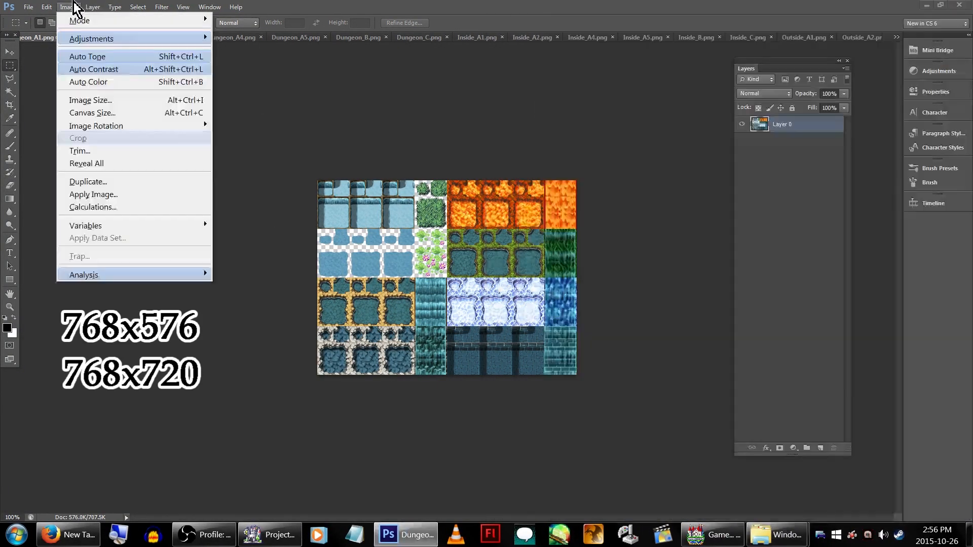
left_click(90, 100)
type("7")
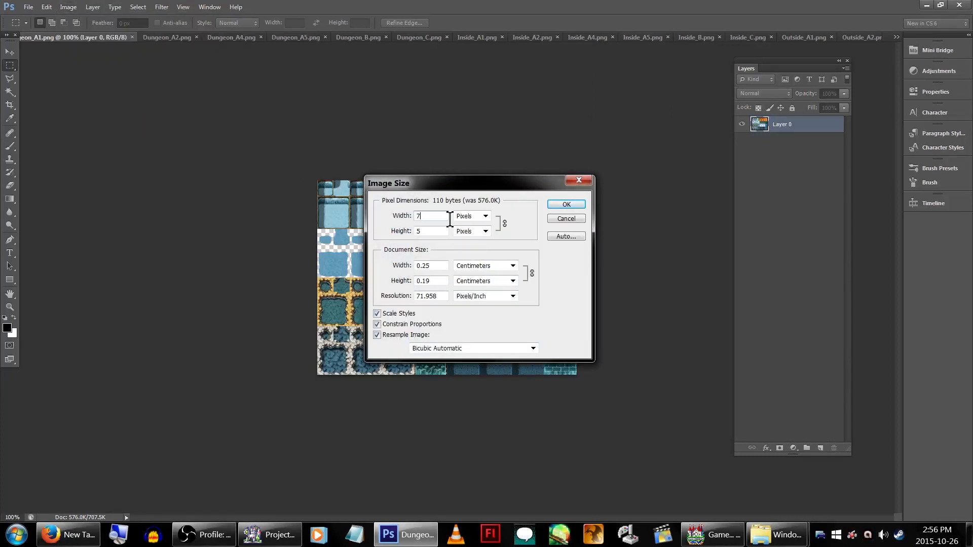
left_click(532, 348)
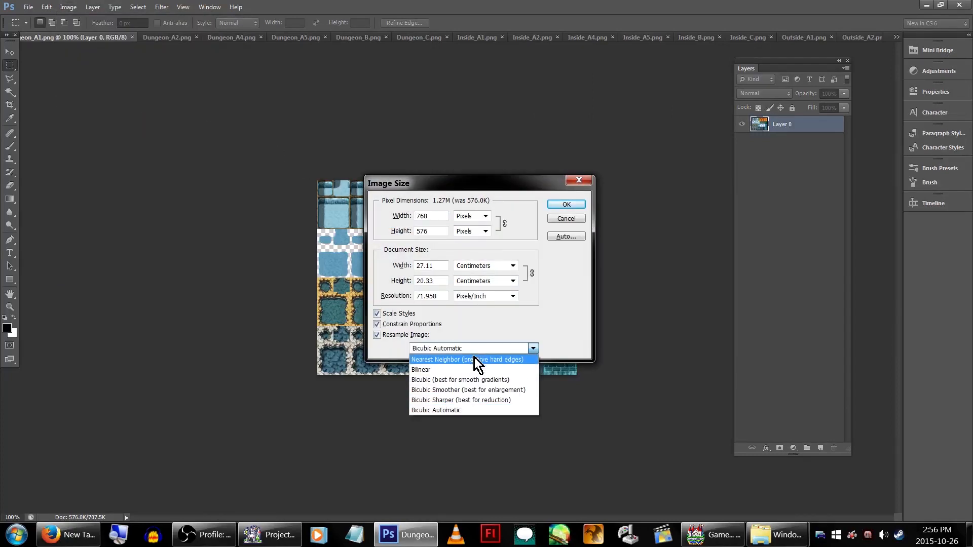
mouse_move(502, 371)
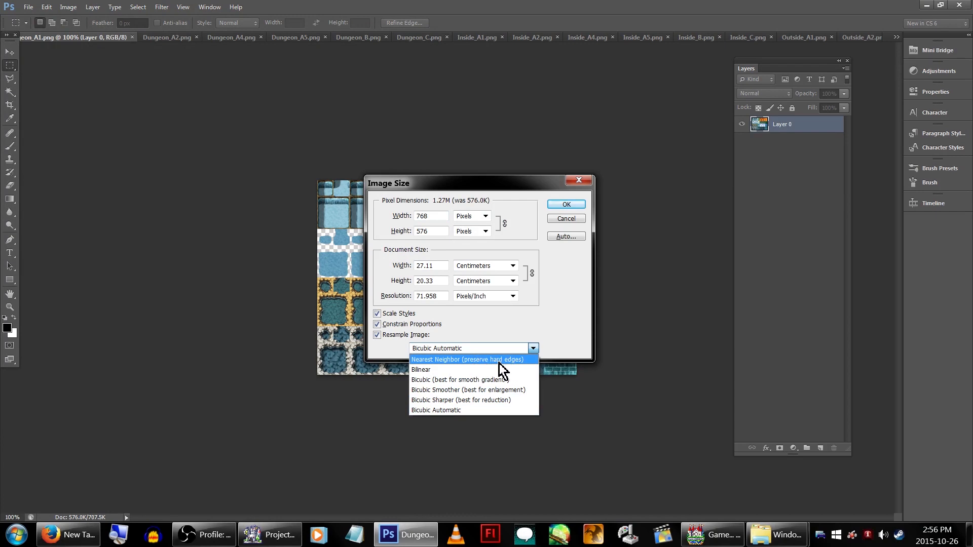
left_click(565, 204)
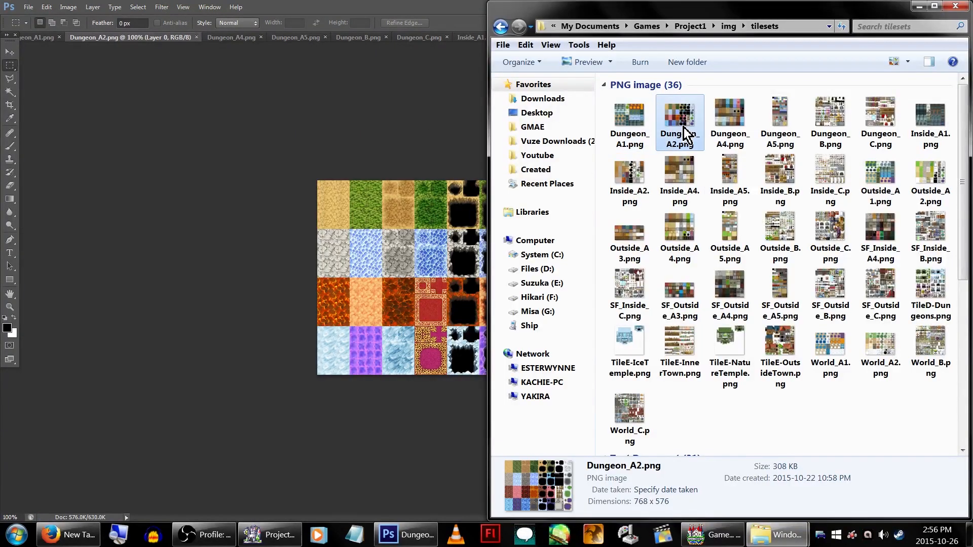
double_click(730, 122)
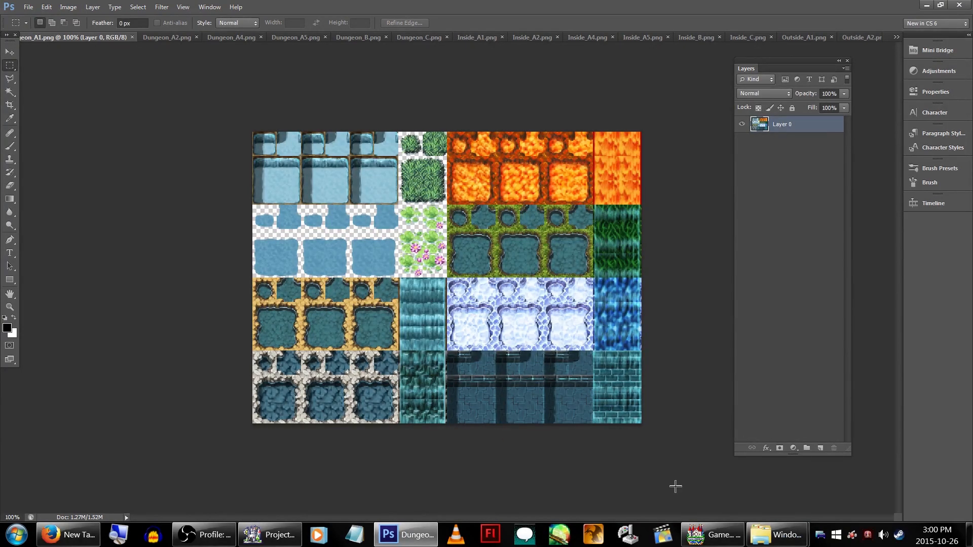
mouse_move(718, 480)
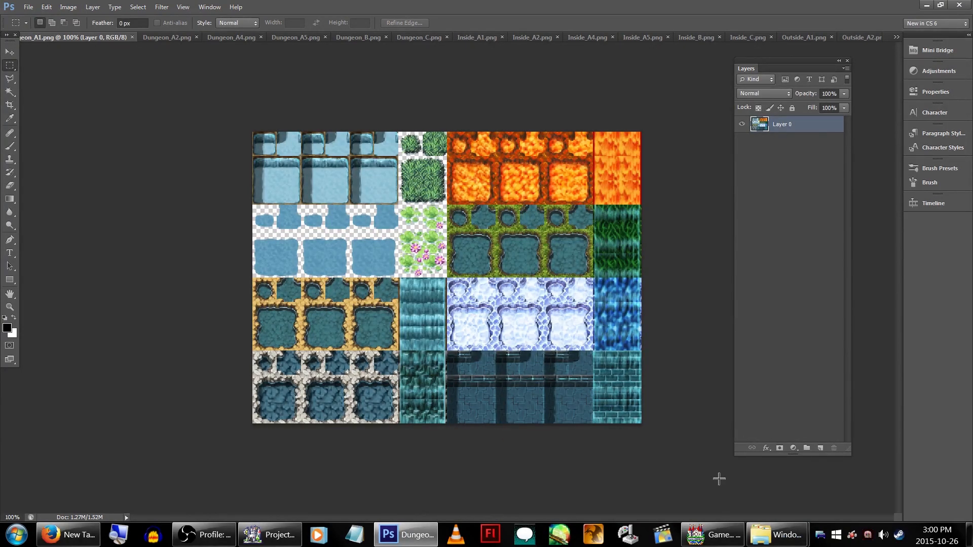
- Copy the 22 exported PNGs from Exports and paste them into the MV project's img/tilesets folder
left_click(776, 535)
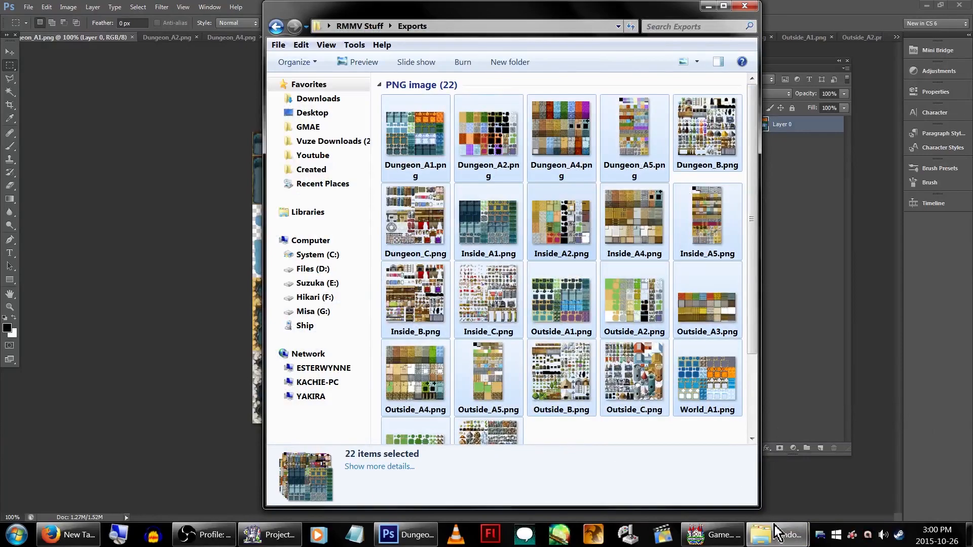
right_click(635, 301)
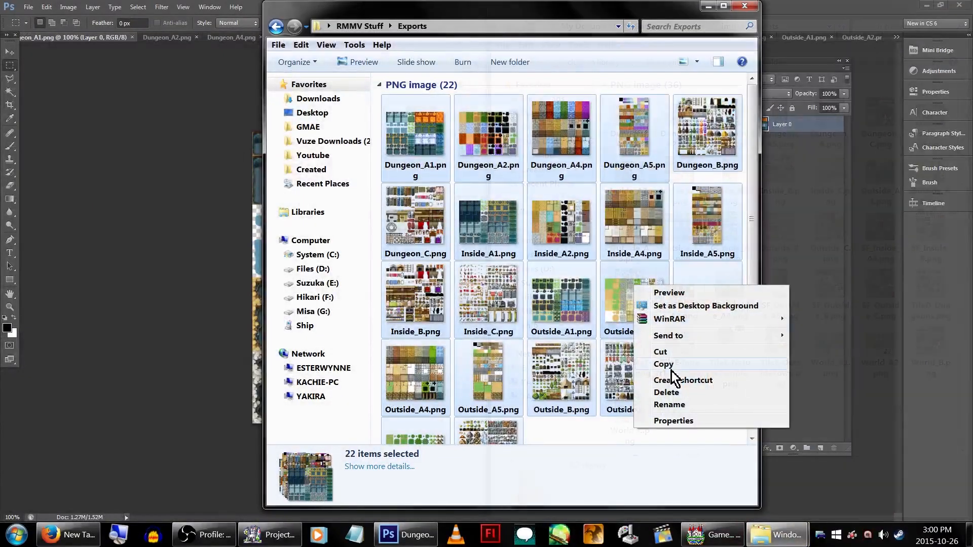
left_click(712, 534)
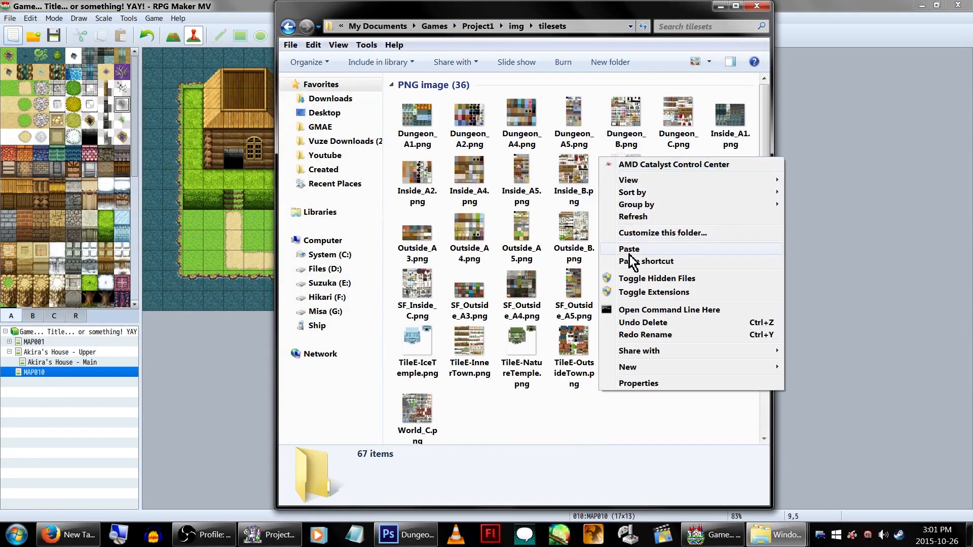
left_click(628, 249)
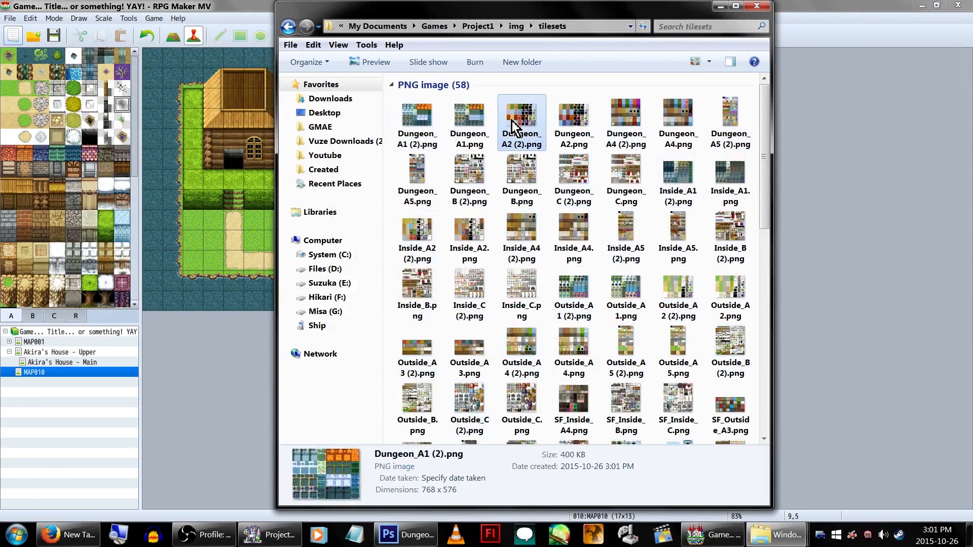
left_click(730, 121)
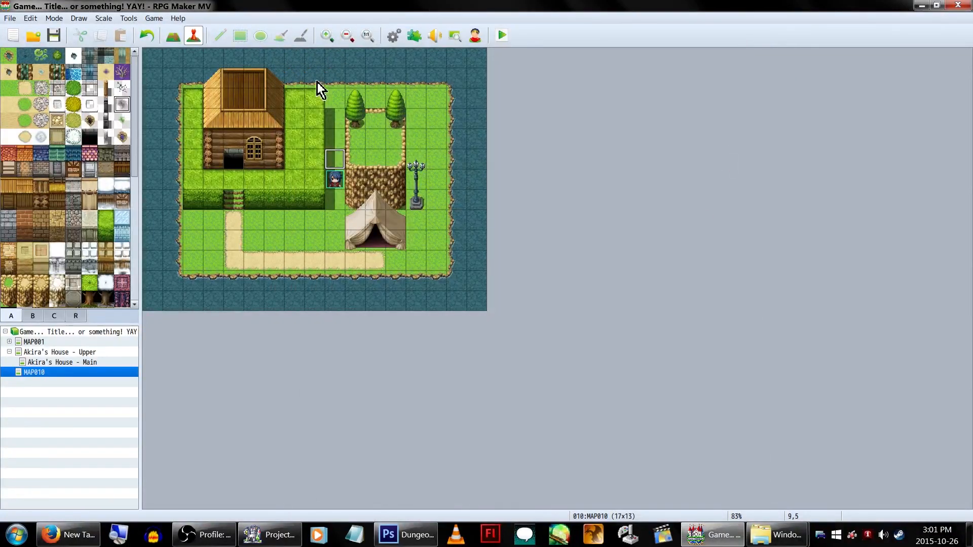
- Define VX Overworld, Outside, Inside and Dungeon tilesets in the Database using the (2) images such as World_A2
left_click(393, 35)
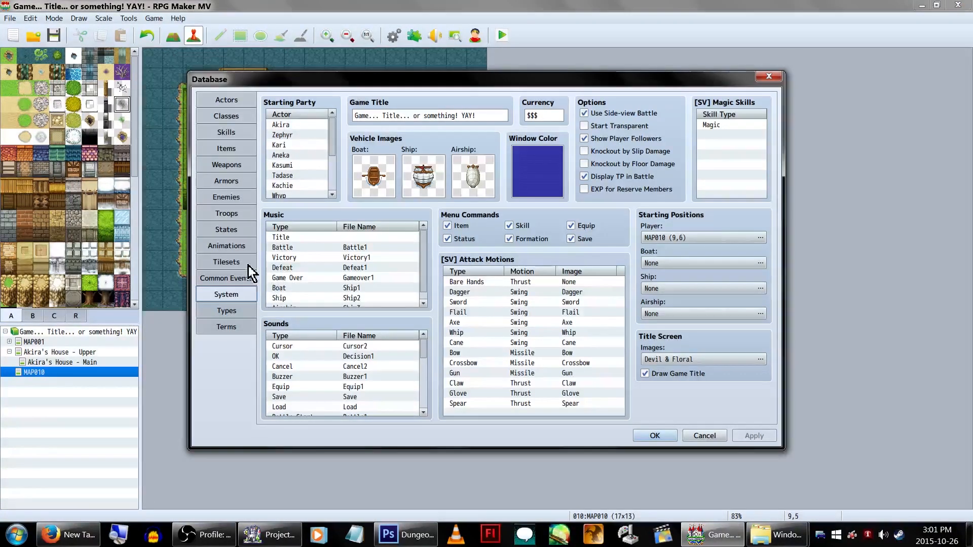
left_click(226, 262)
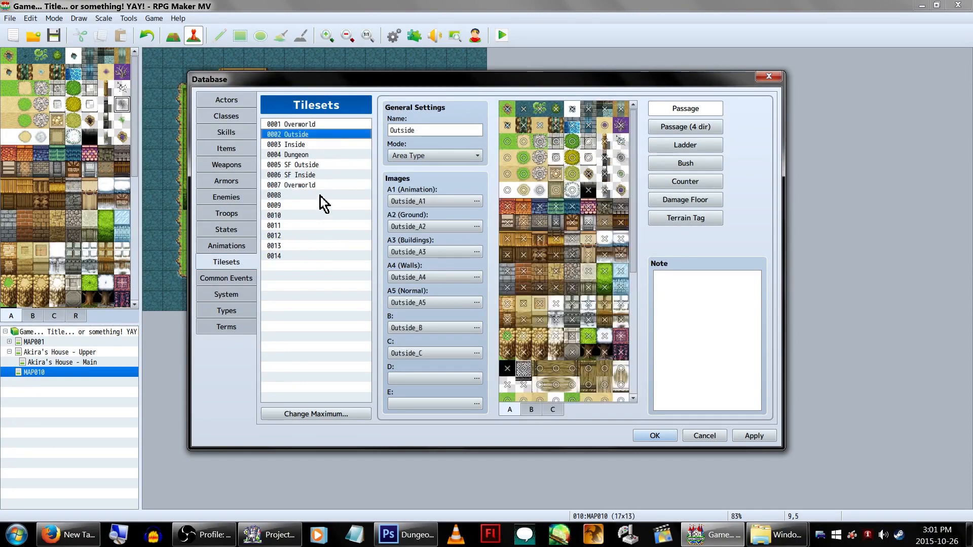
left_click(477, 201)
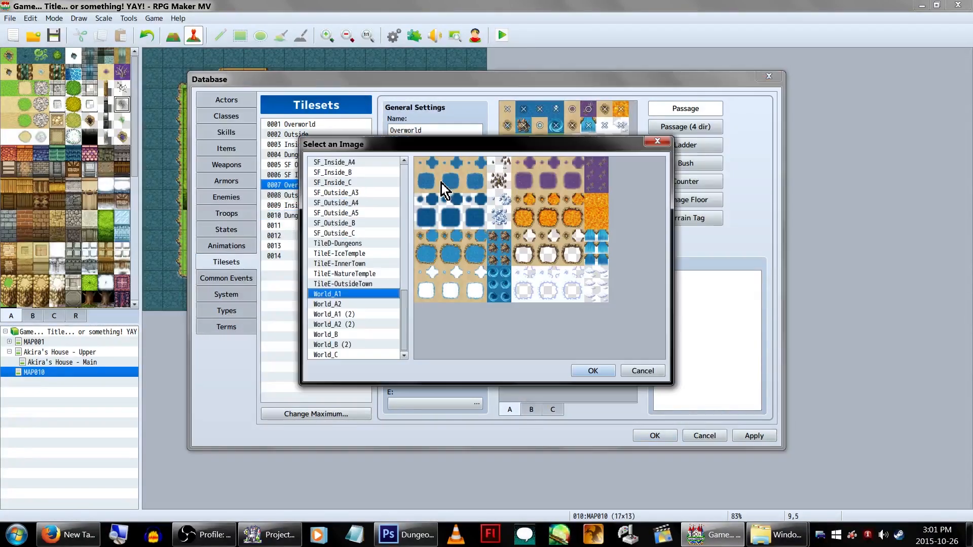
left_click(328, 305)
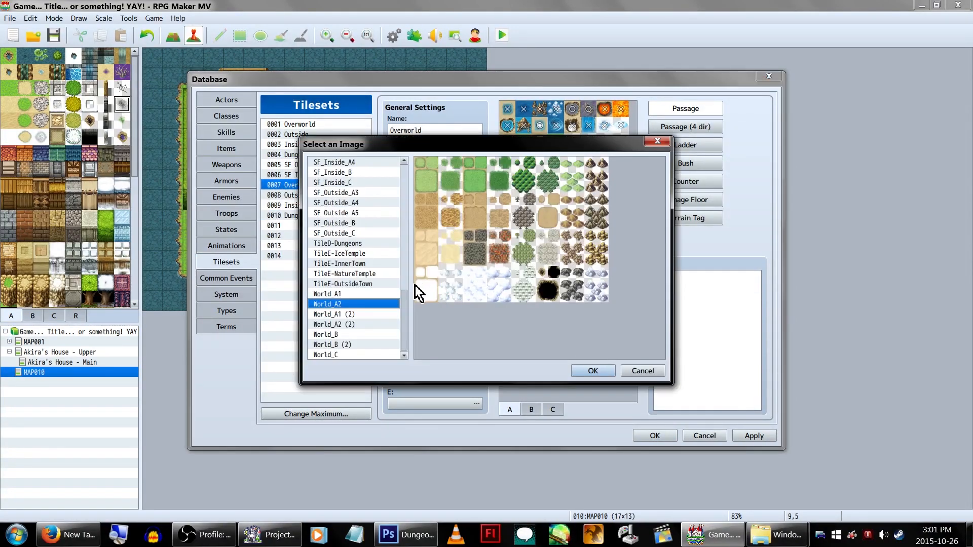
left_click(325, 355)
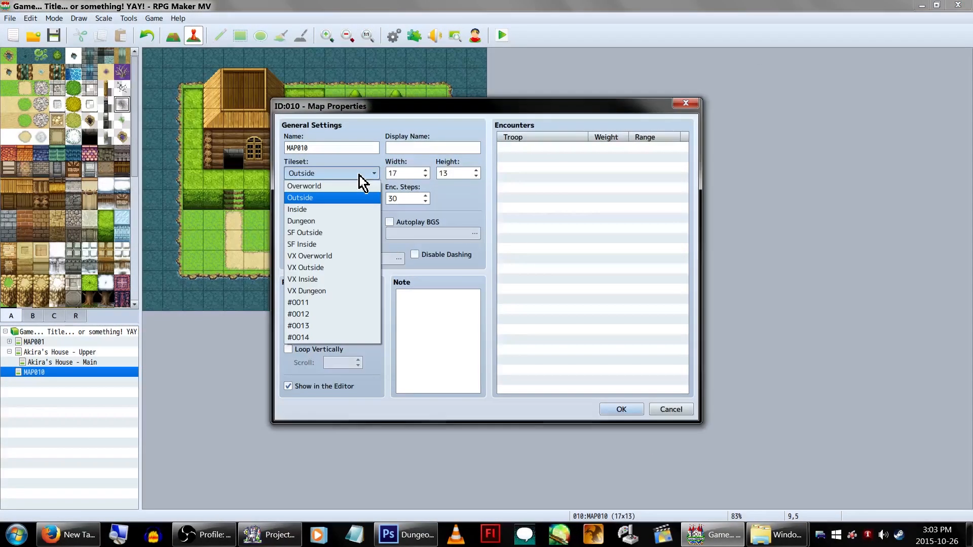
- Assign a VX tileset to MAP010, save, and launch a New Game playtest showing the VX-style map
left_click(620, 408)
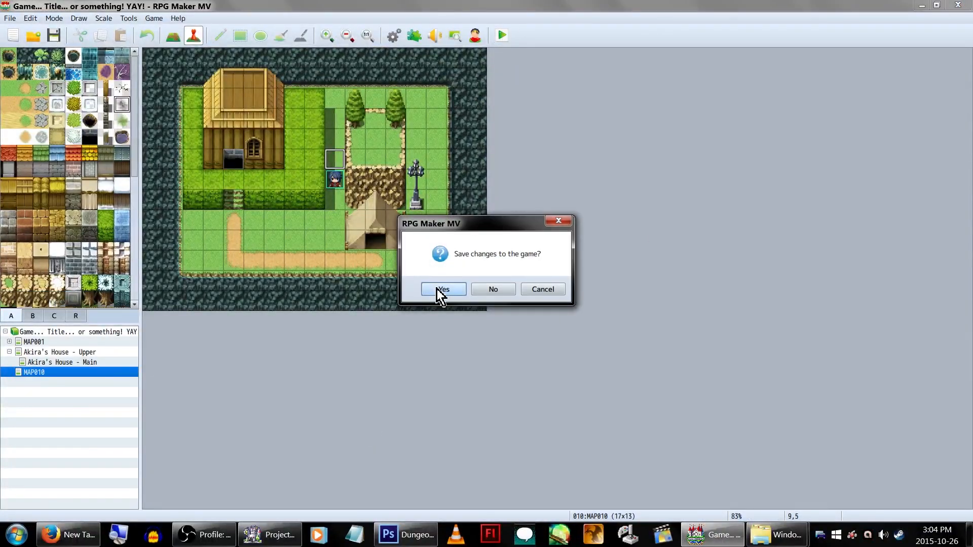
left_click(443, 289)
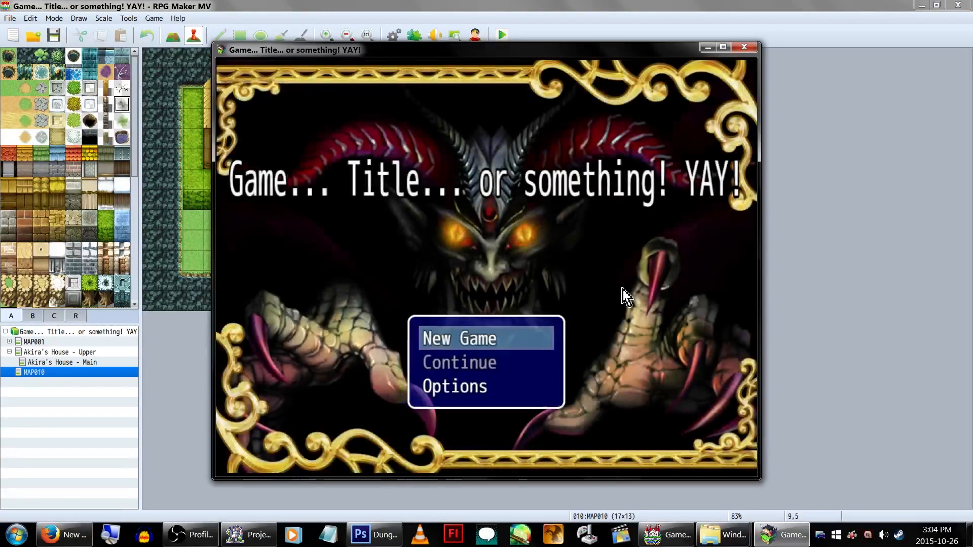
left_click(459, 339)
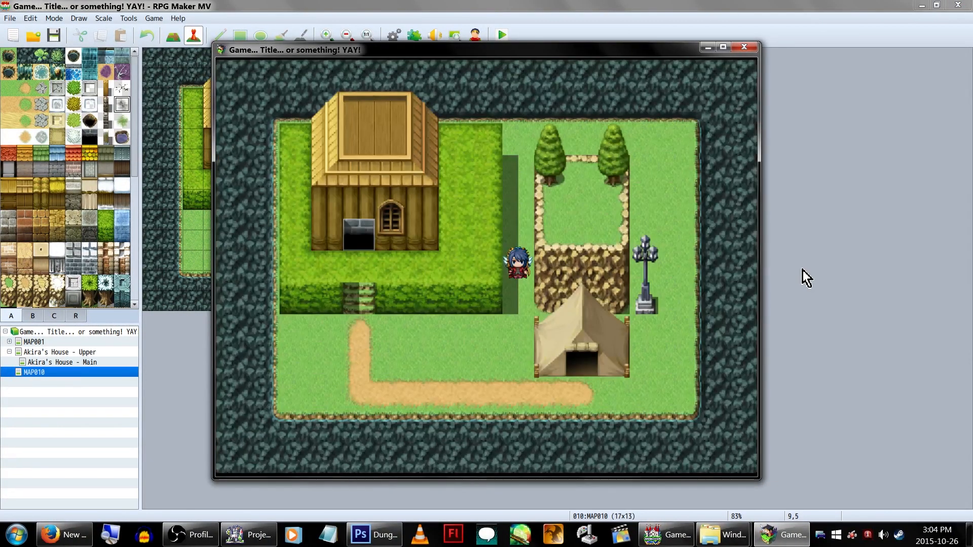